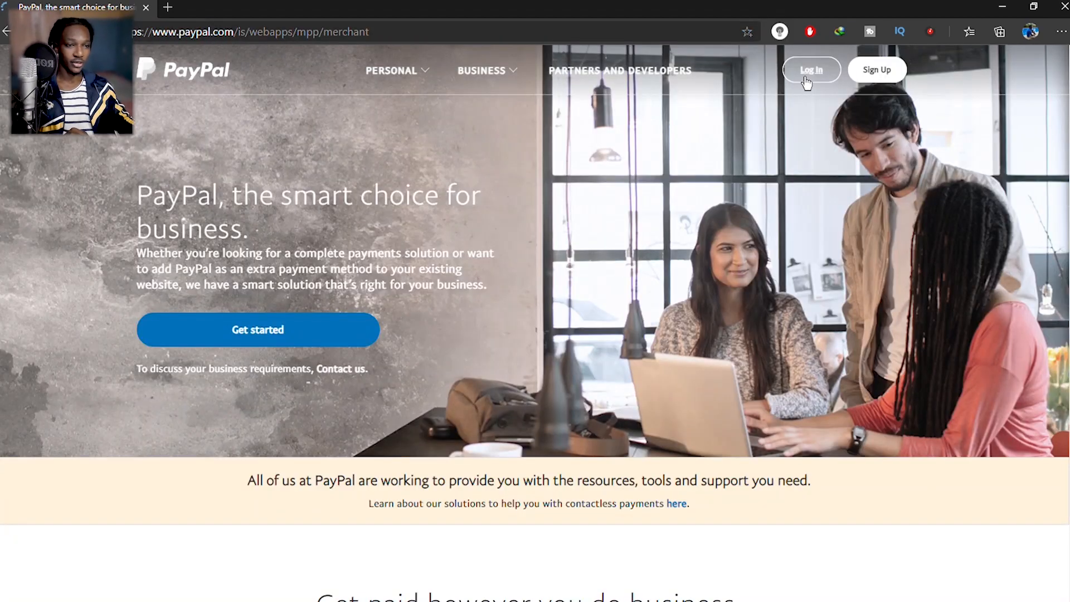
Log in to the PayPal business account with the saved password.
click(811, 70)
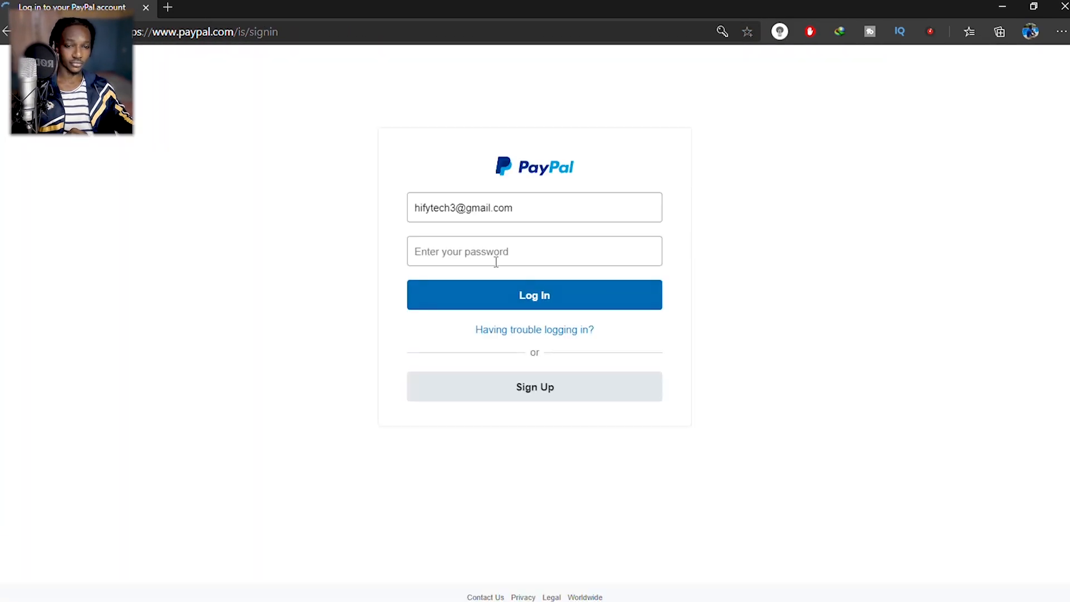
click(534, 251)
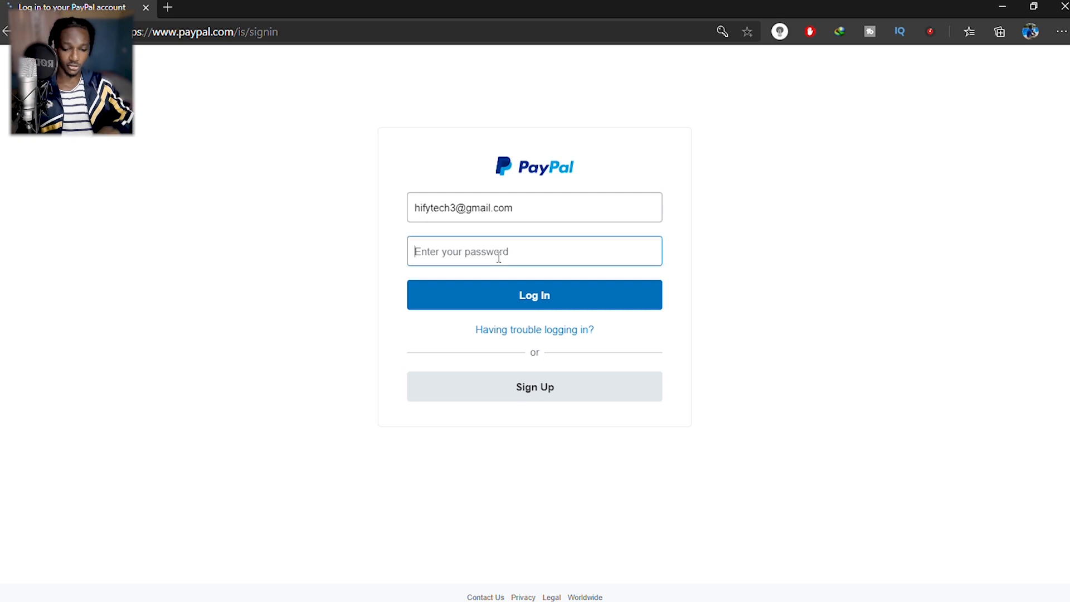
text(••)
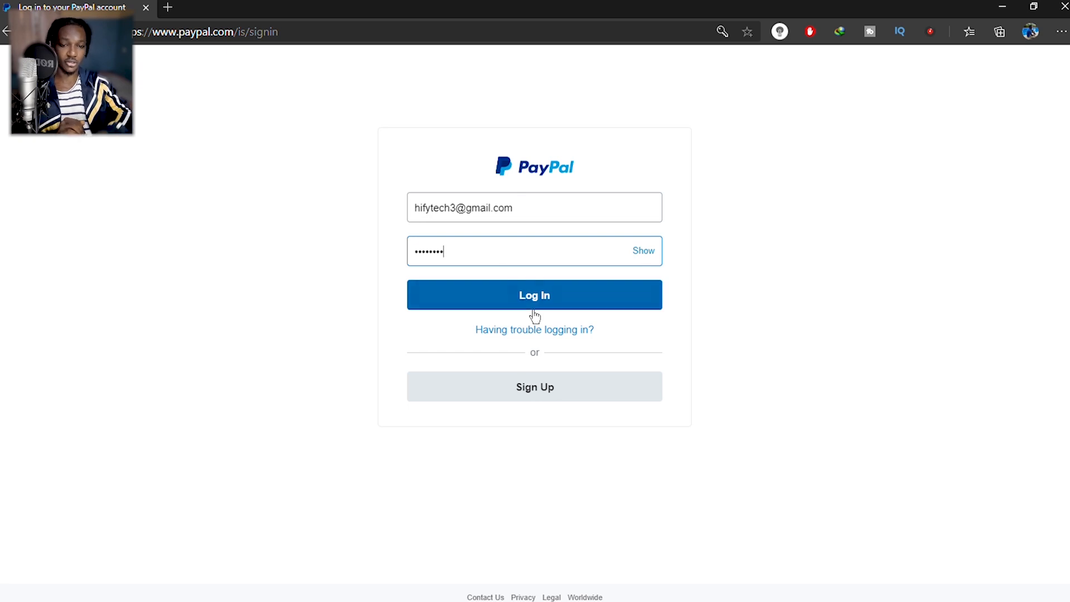
click(534, 294)
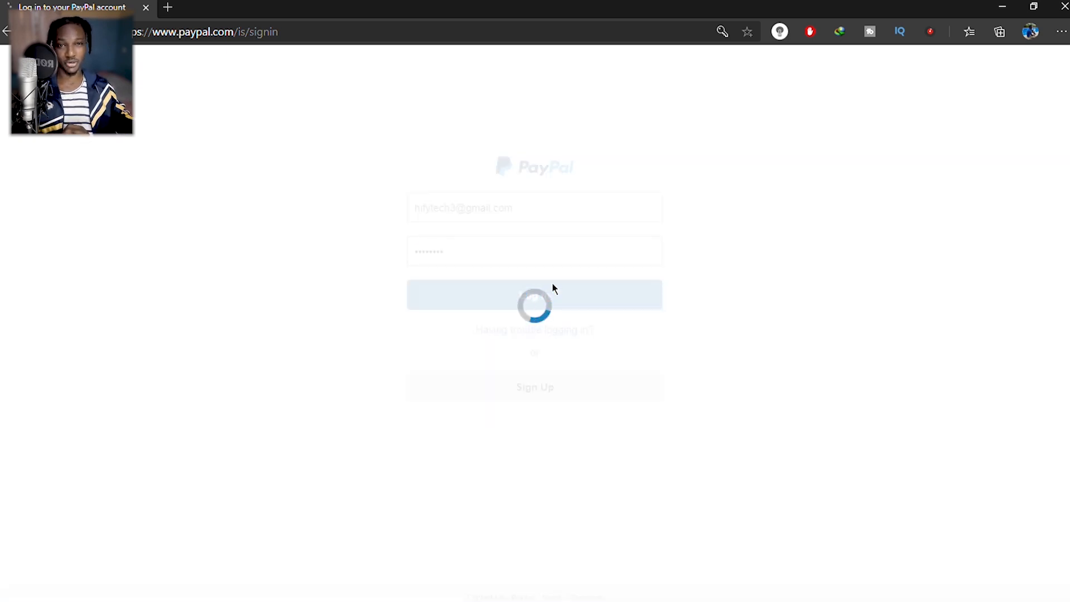
click(534, 294)
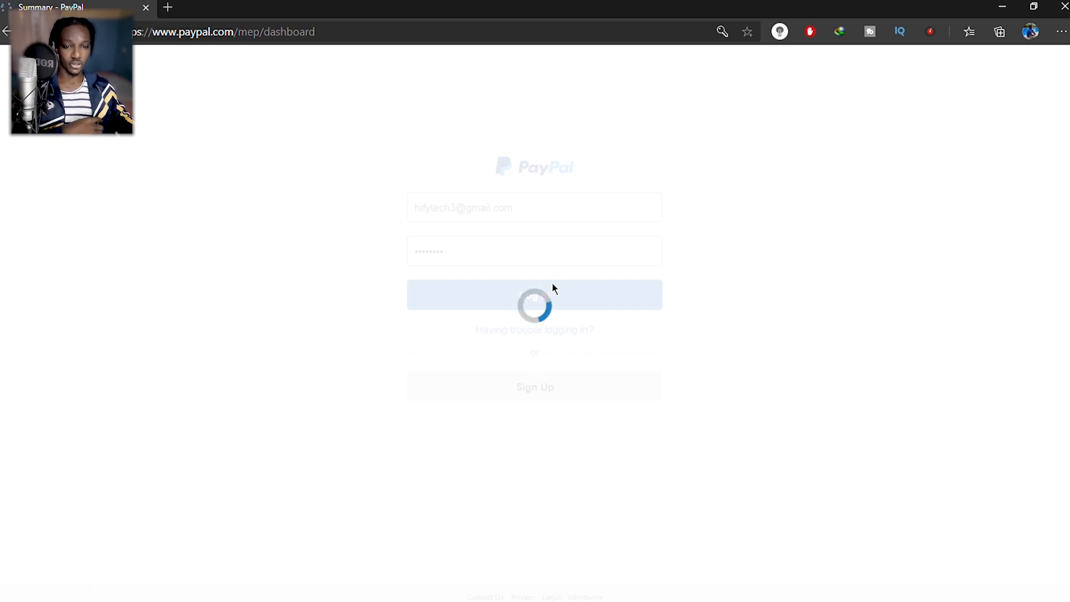
Go to Account Settings from the gear menu and open Account owner information.
click(535, 294)
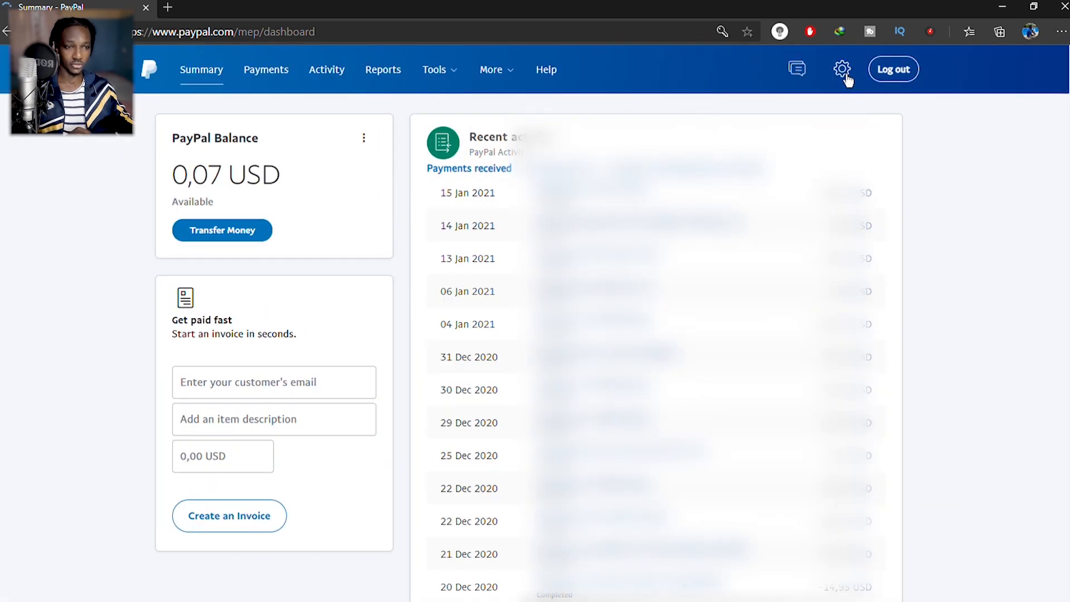
click(841, 69)
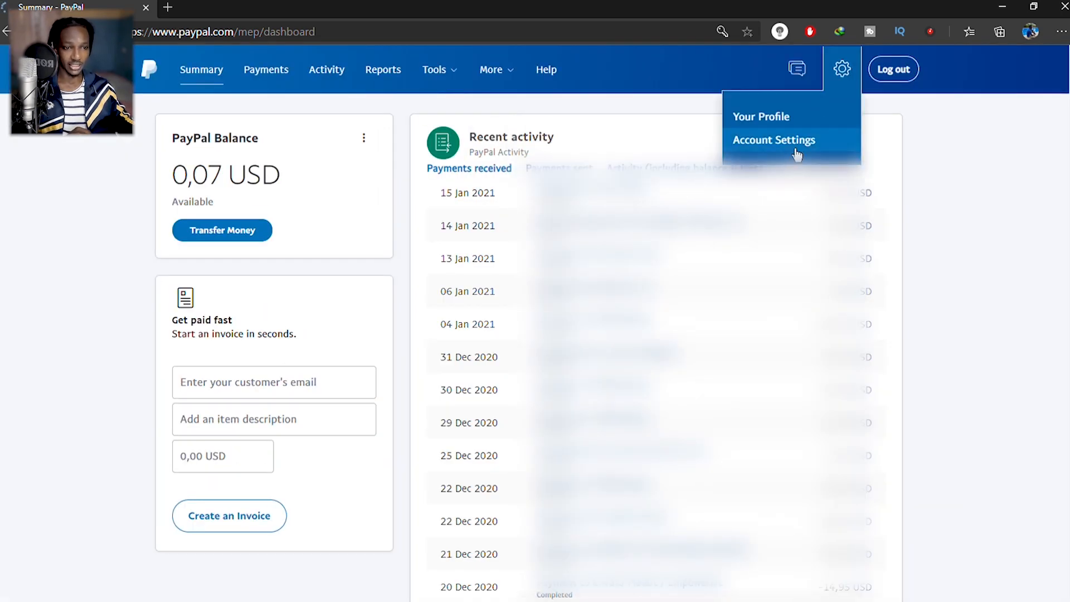
click(774, 140)
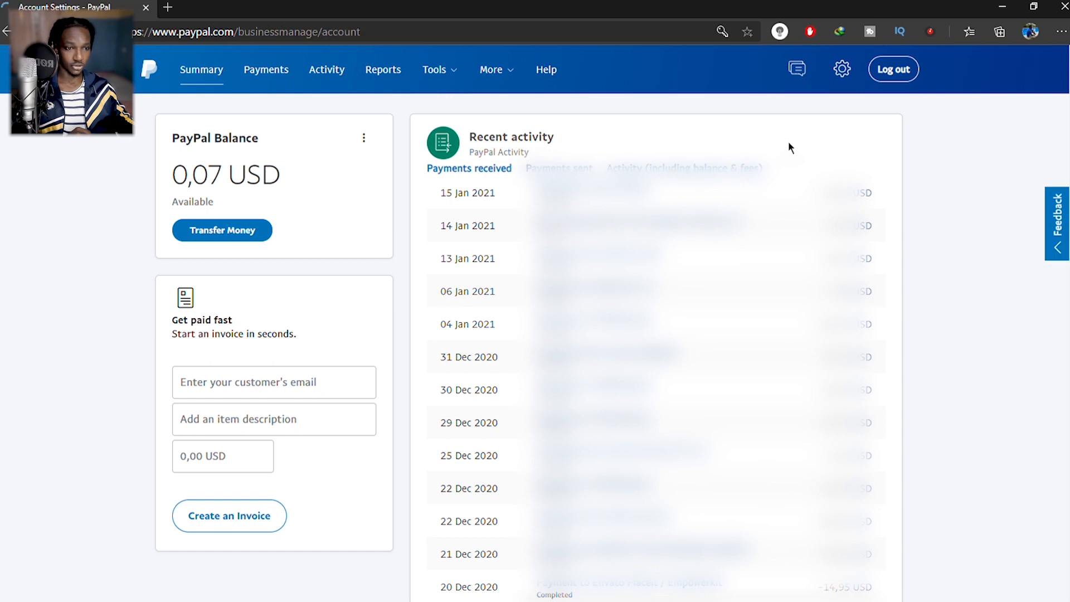
click(842, 69)
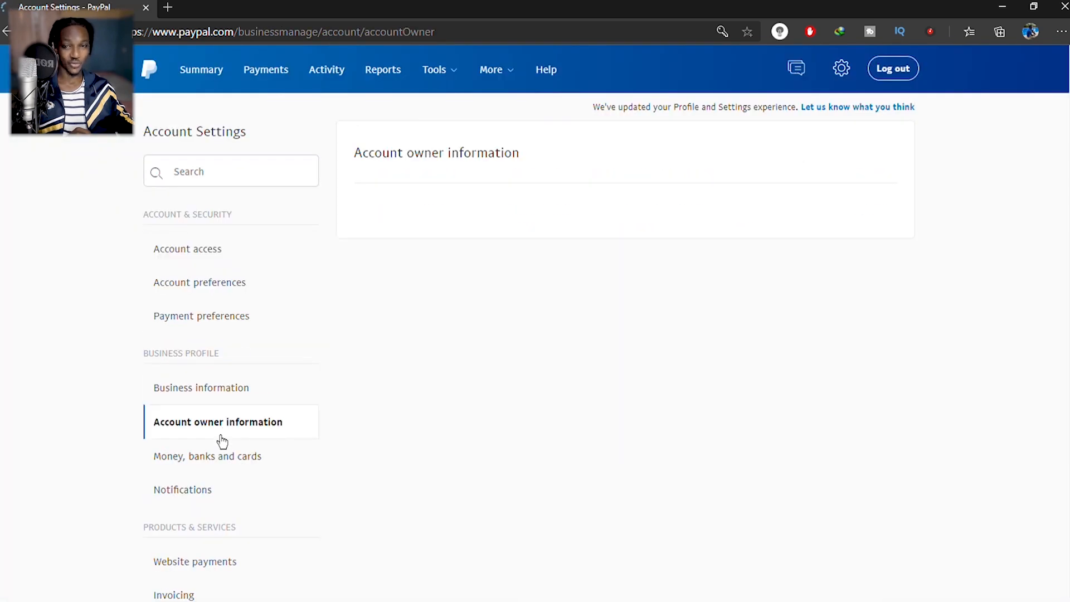
Open Money, banks and cards, then Set Automatic Payments under Automatic payments.
click(210, 455)
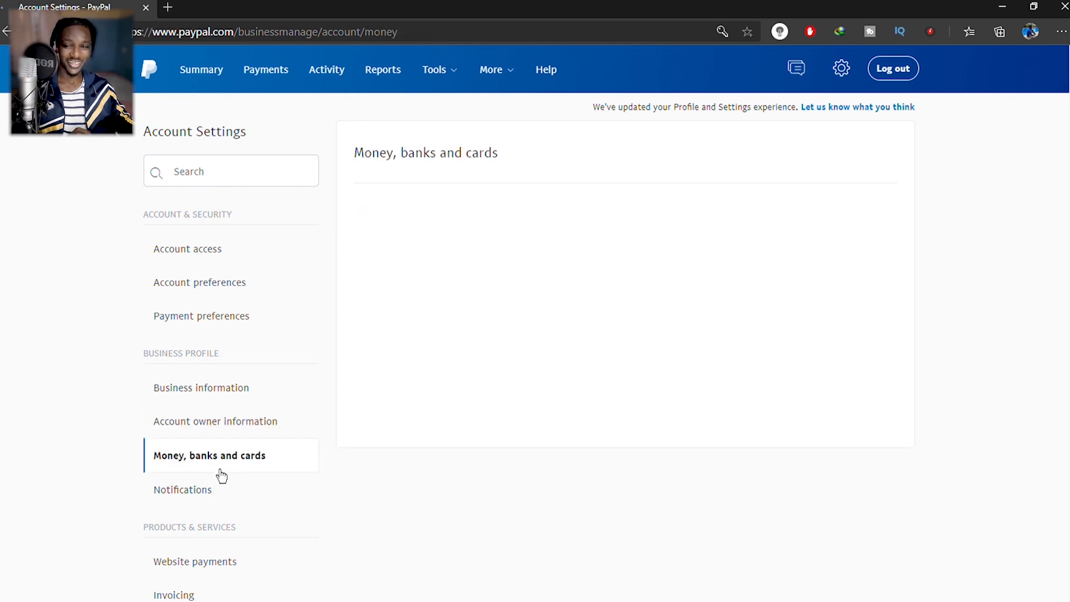
click(209, 455)
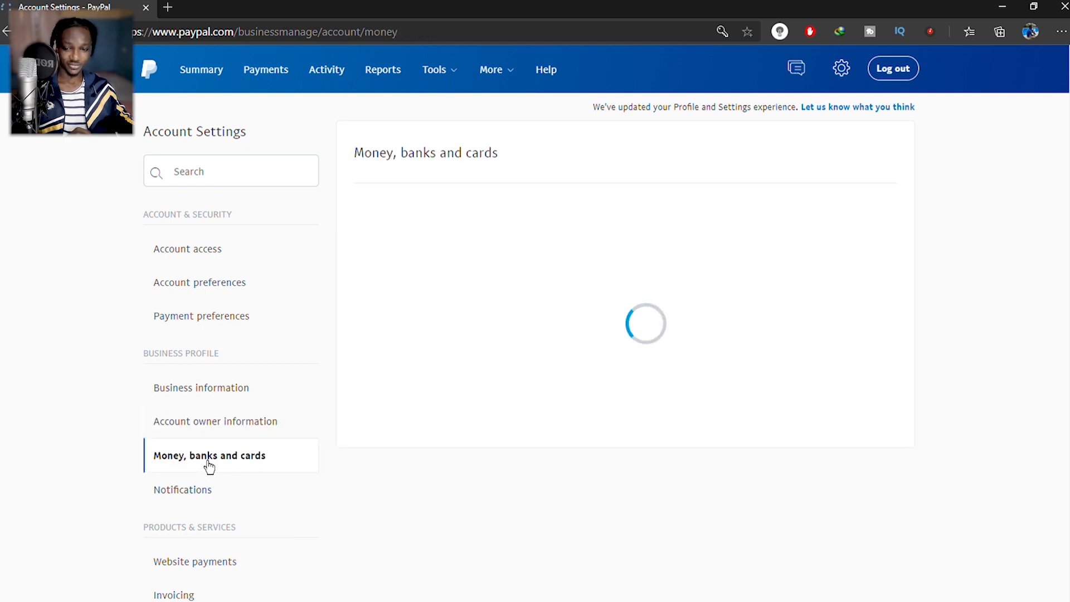
mouse_move(234, 473)
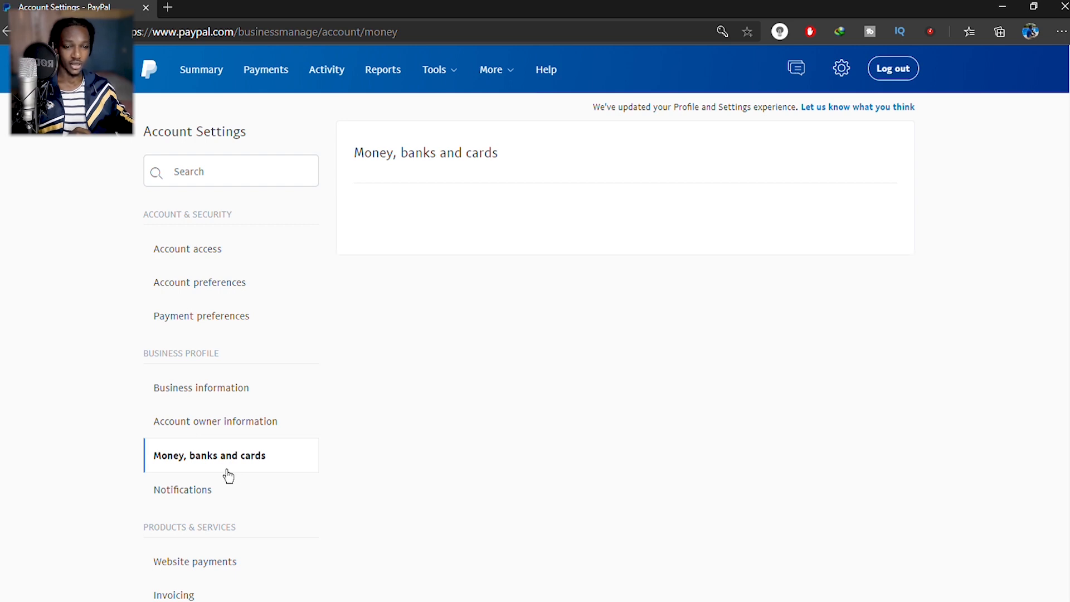
click(209, 456)
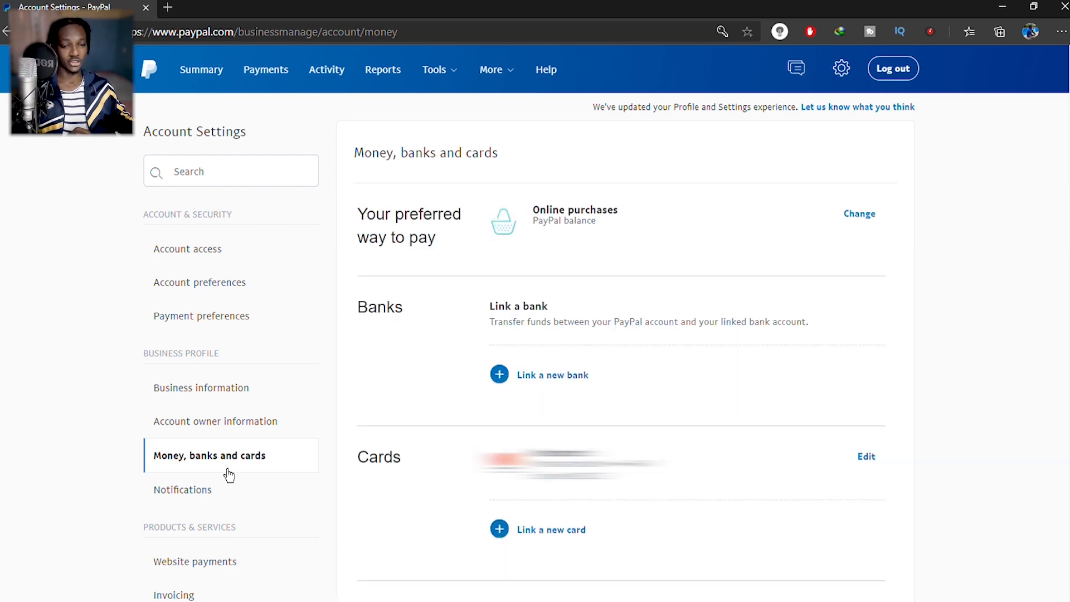
scroll(down, 3)
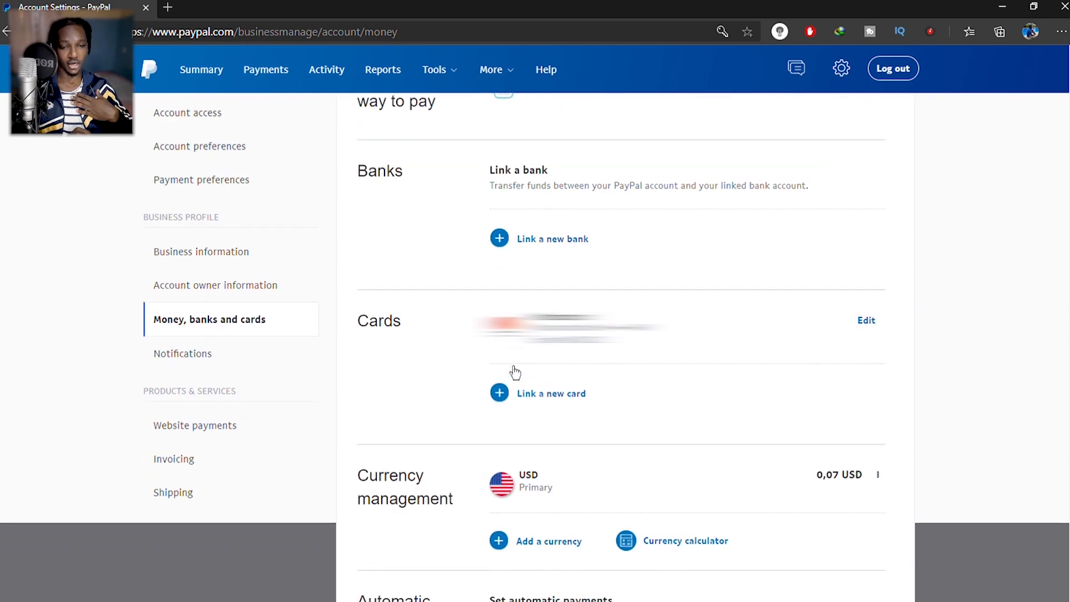
scroll(down, 3)
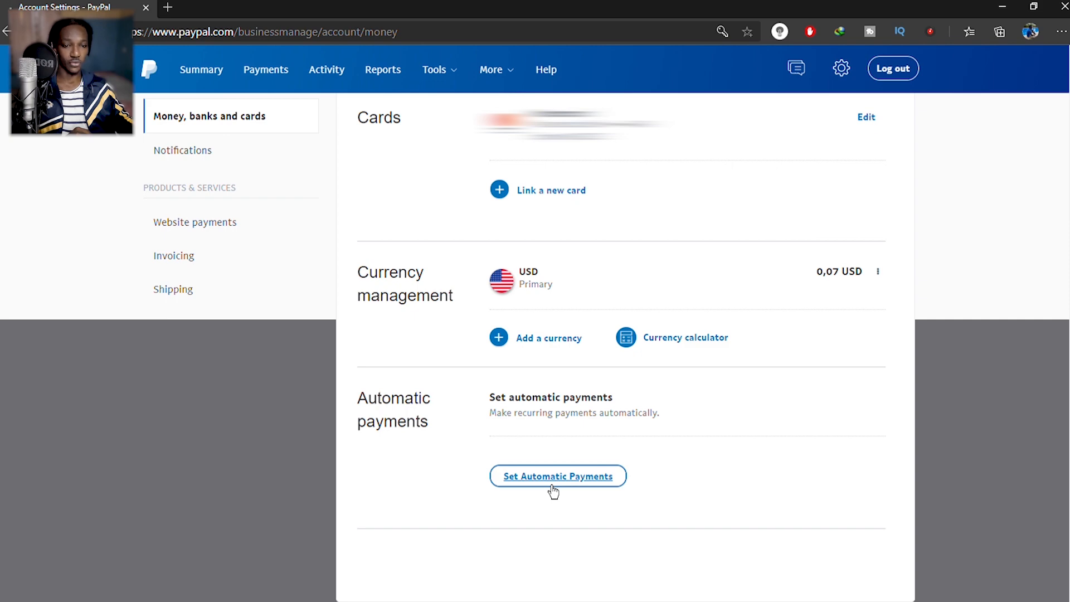
click(557, 476)
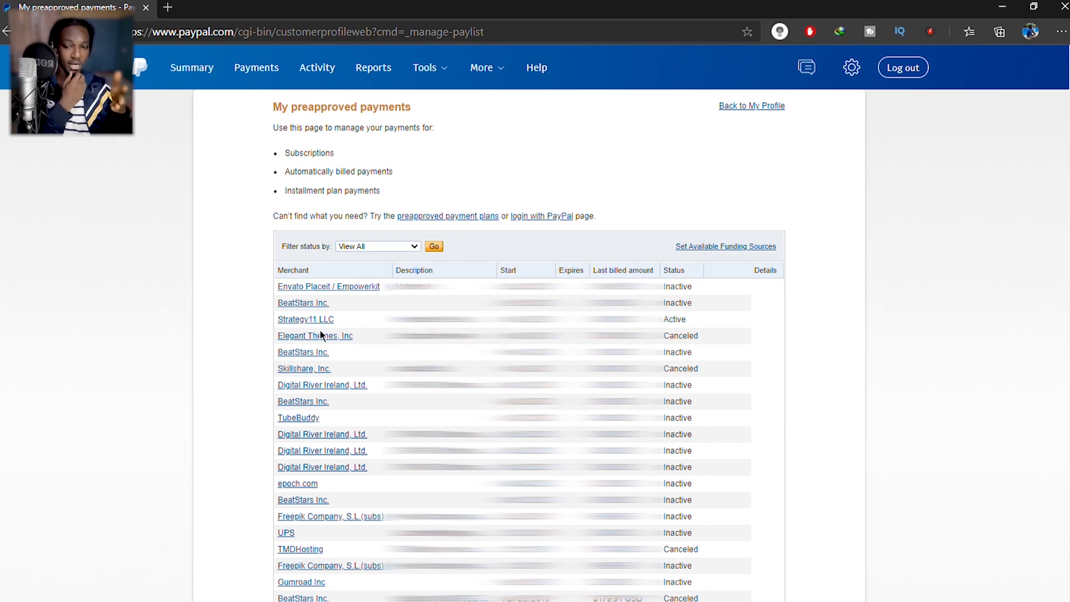
mouse_move(321, 344)
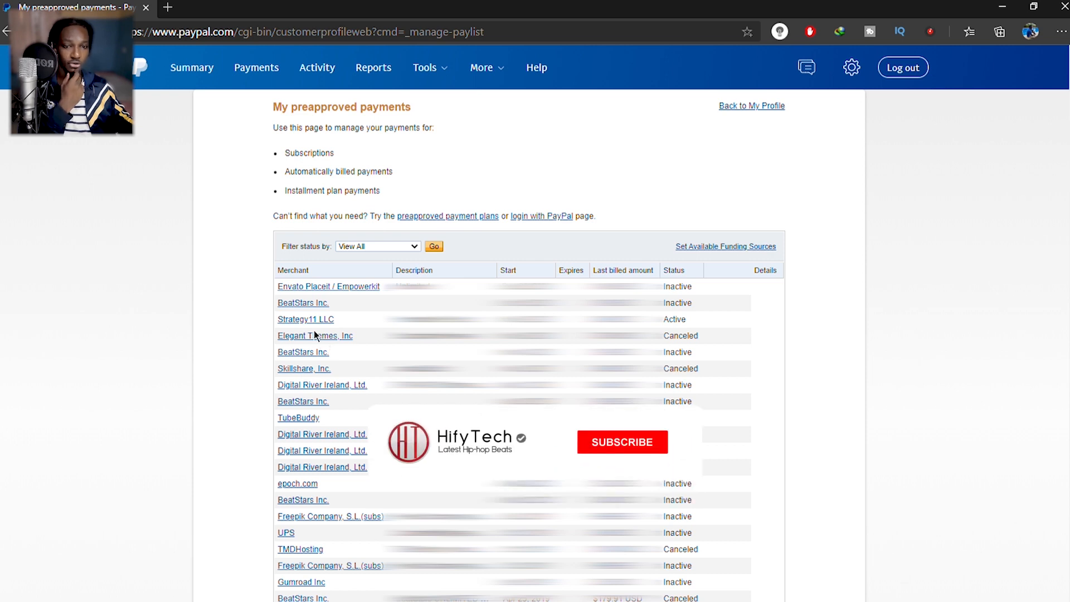
Select the Strategy11 LLC merchant in My preapproved payments.
click(620, 442)
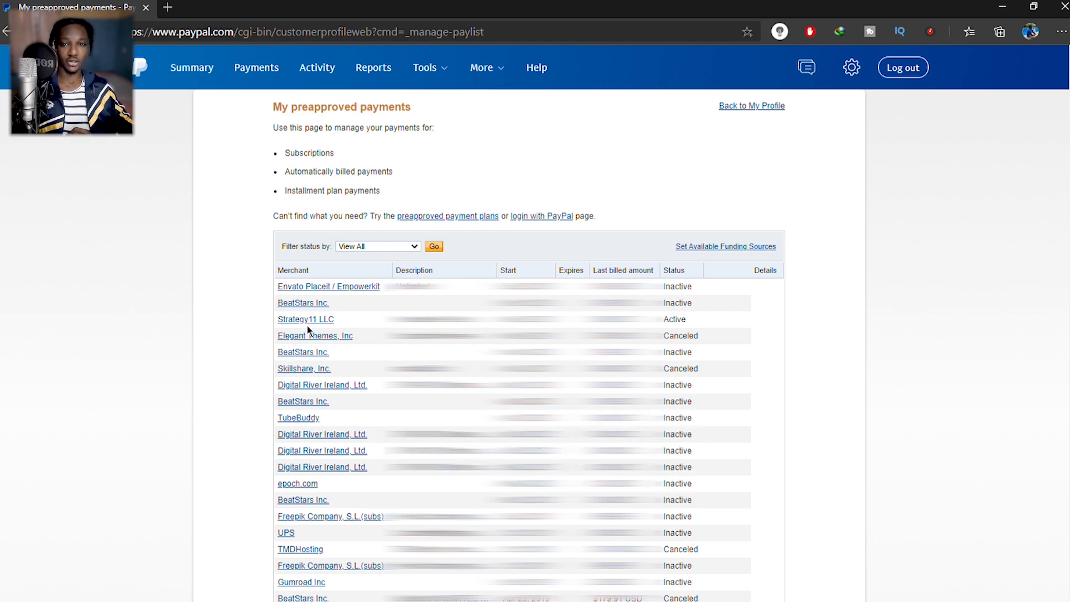
mouse_move(310, 333)
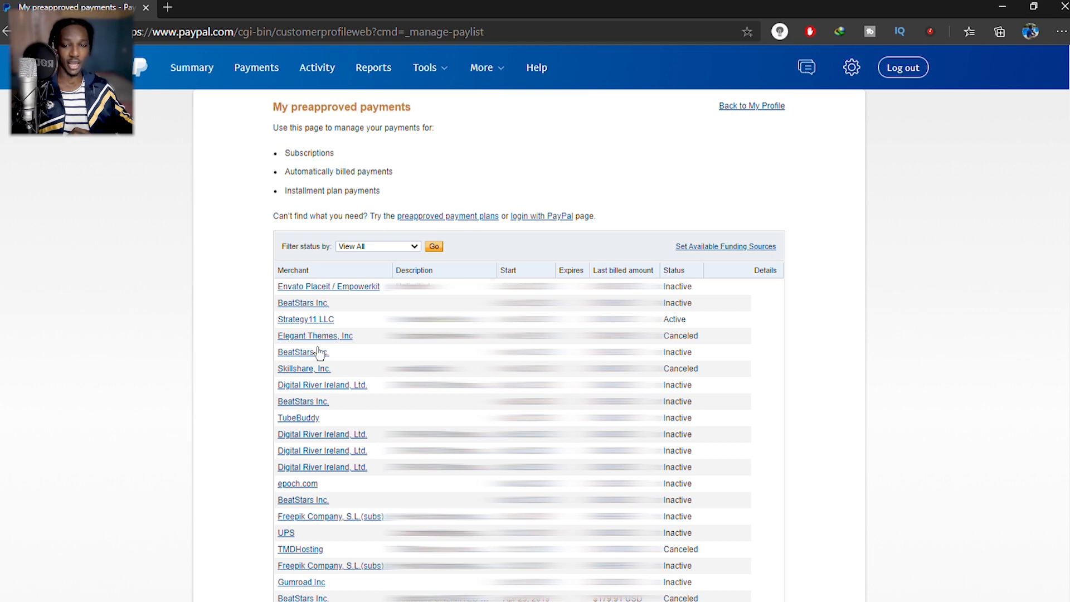
mouse_move(311, 344)
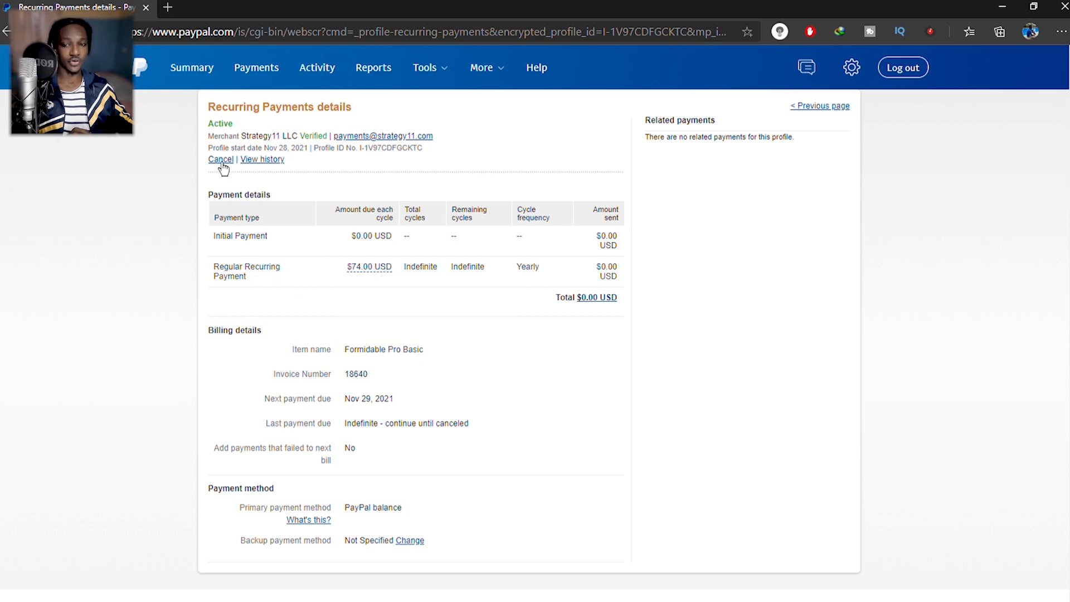
Cancel the Strategy11 LLC plan and confirm with Cancel plan.
click(221, 158)
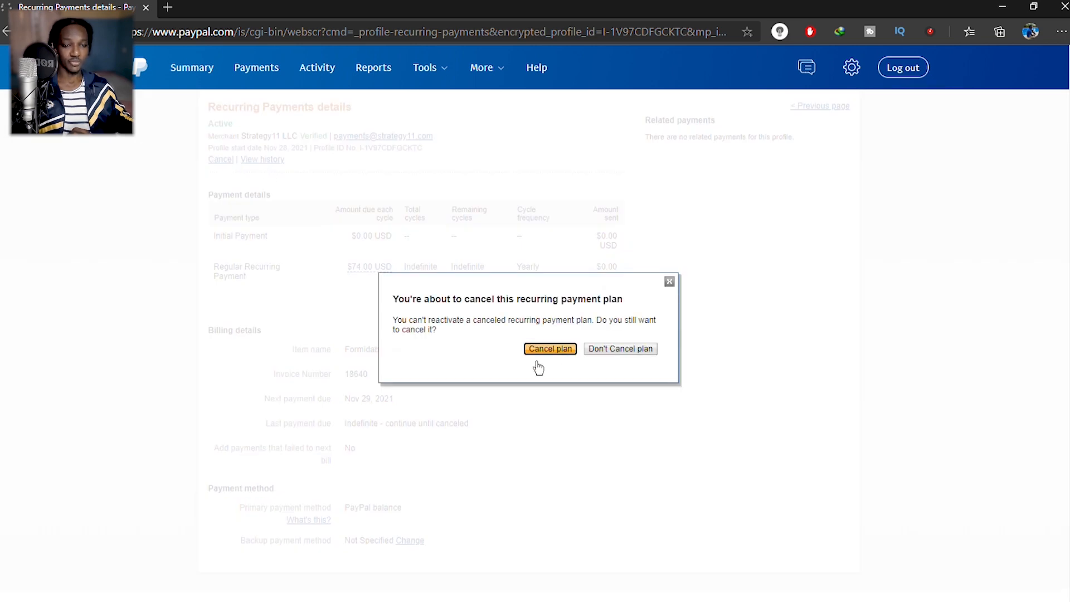
click(550, 349)
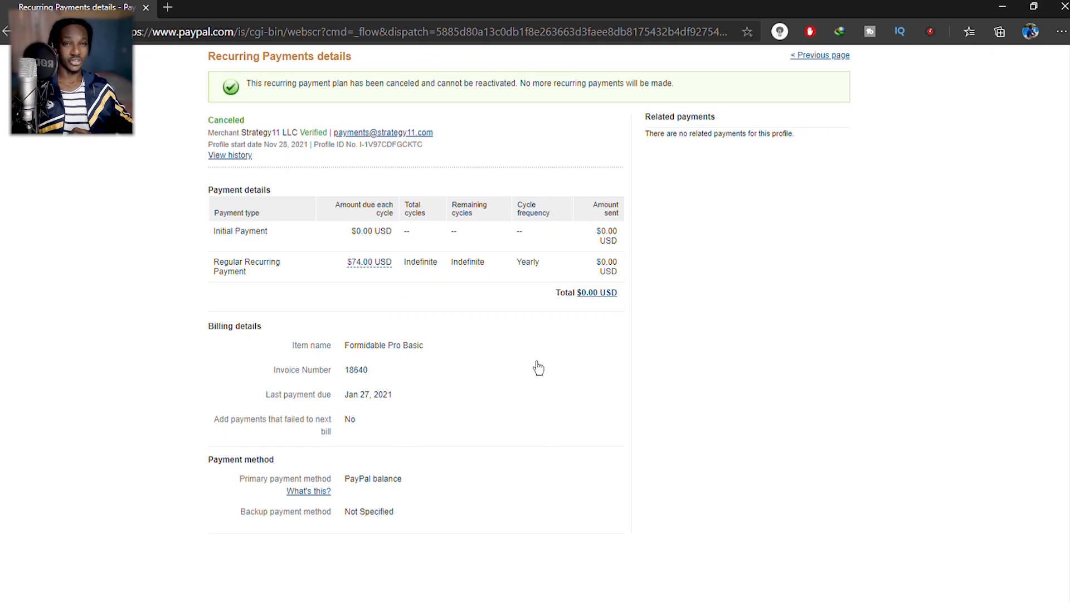